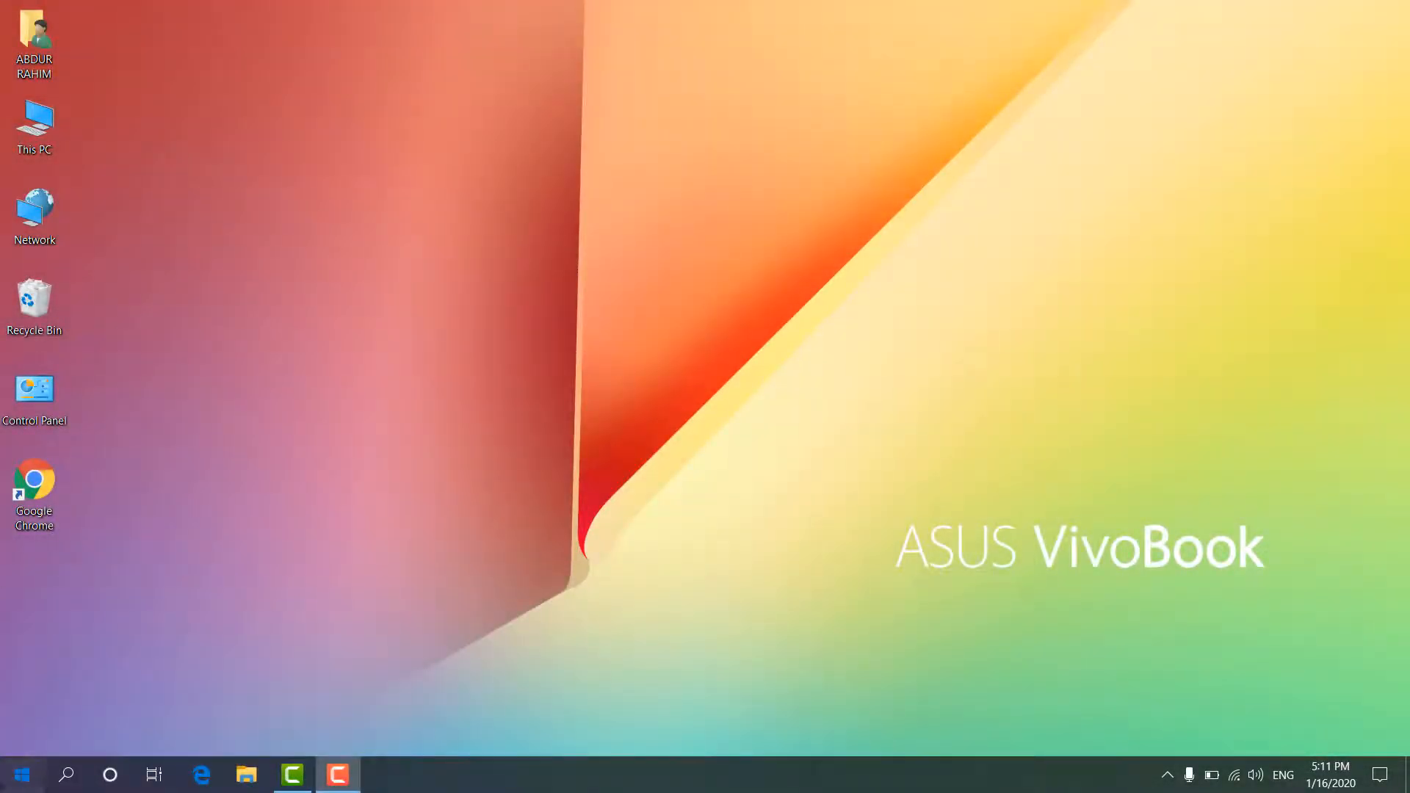
Reach Windows Settings from the full-screen Start menu
{"action": "left_click", "coordinate": [18, 774]}
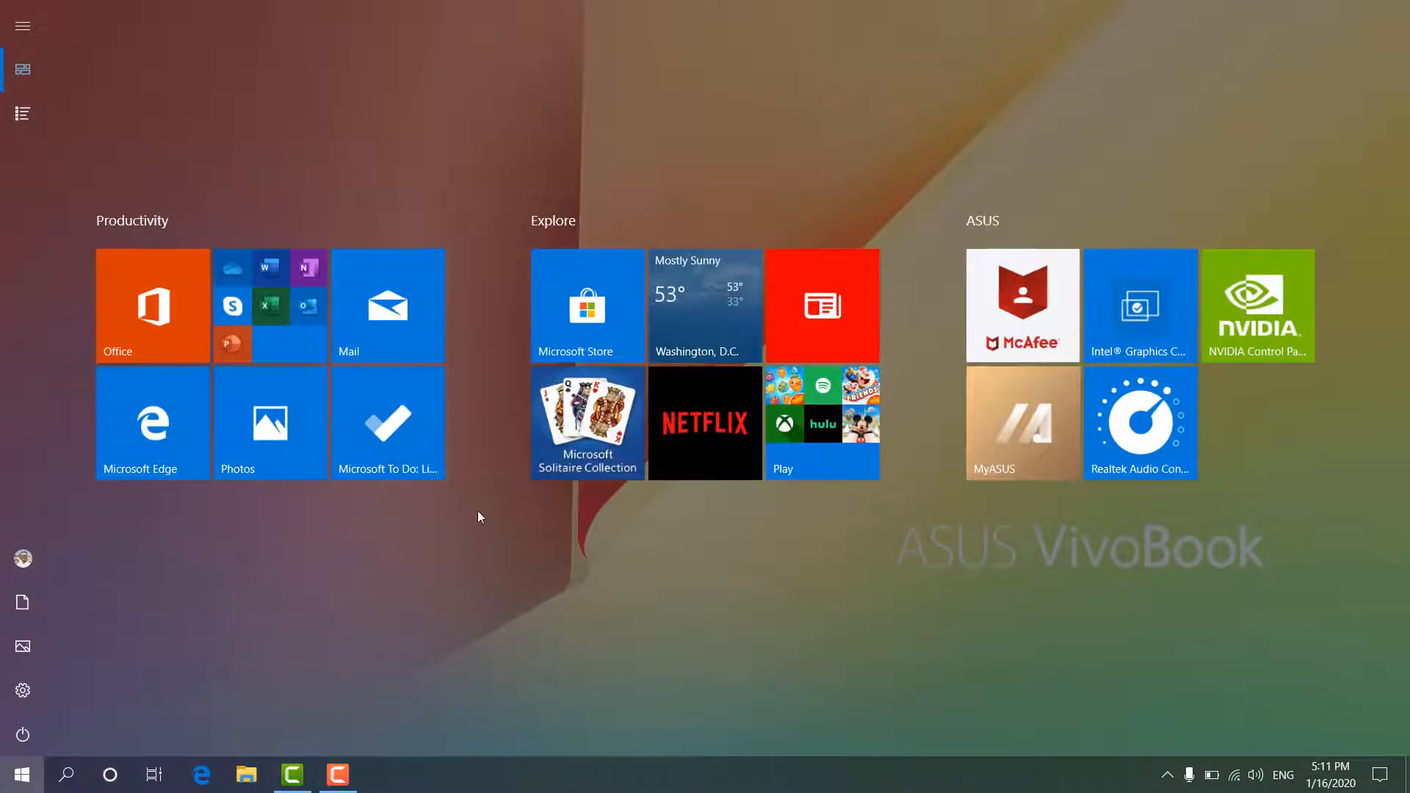
{"action": "mouse_move", "coordinate": [383, 567]}
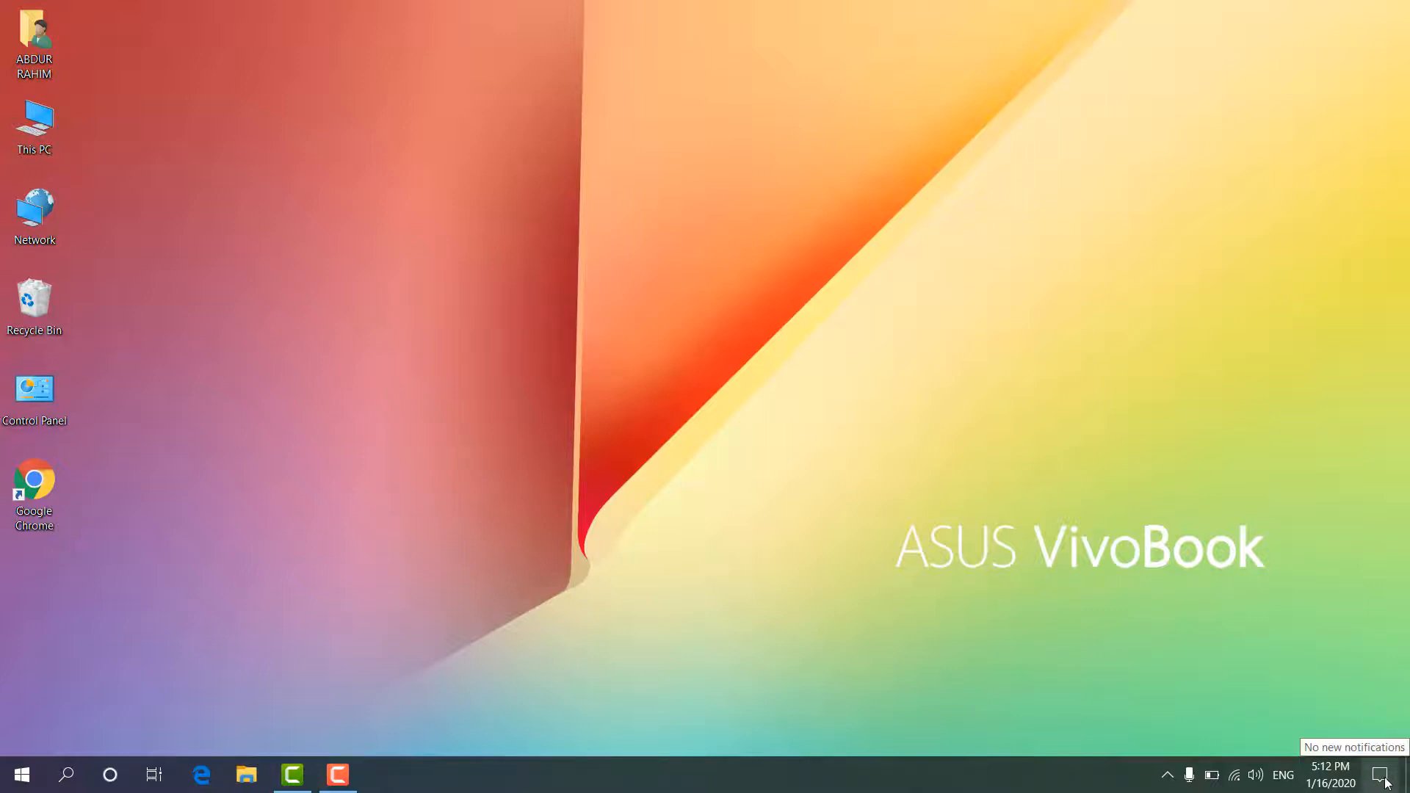
{"action": "left_click", "coordinate": [1384, 774]}
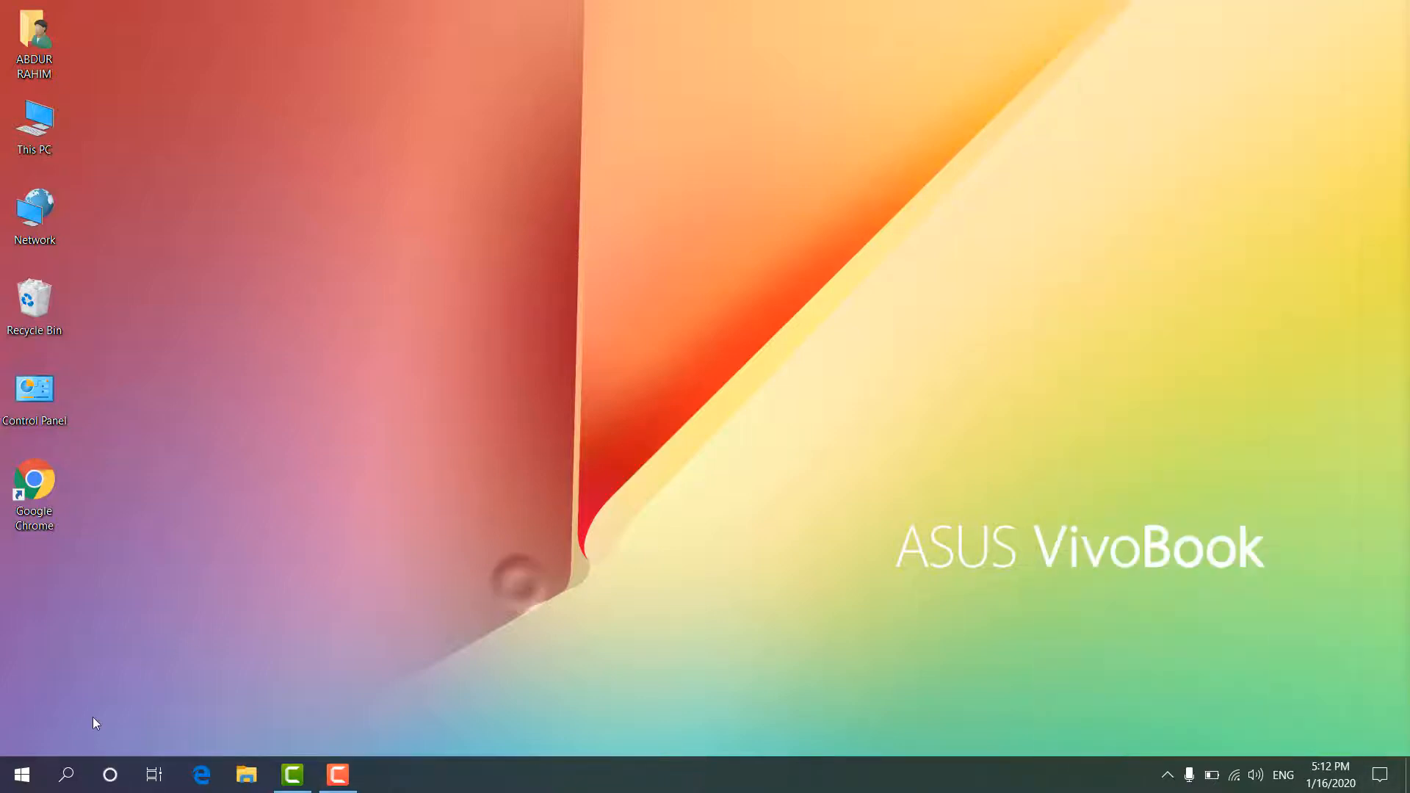
{"action": "left_click", "coordinate": [19, 774]}
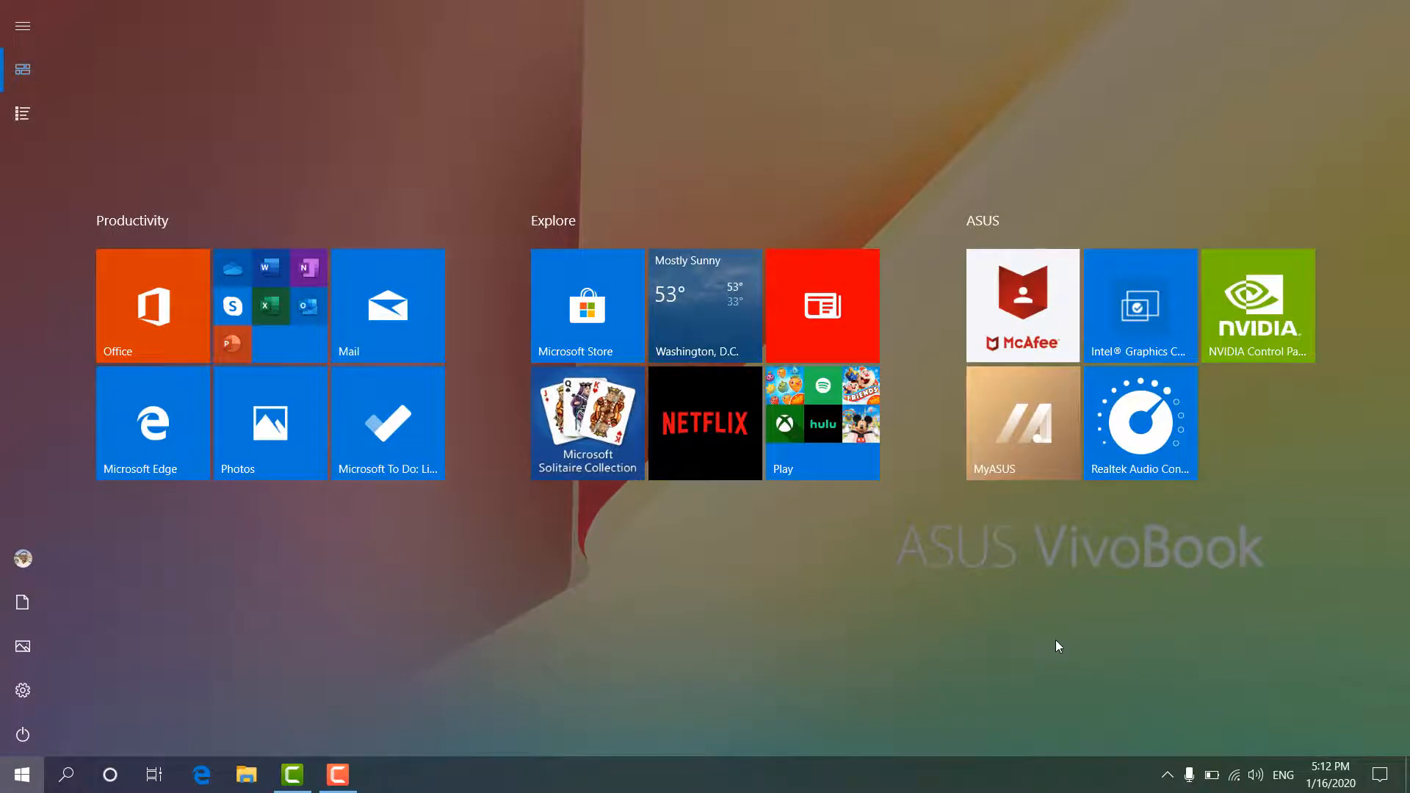
{"action": "mouse_move", "coordinate": [582, 718]}
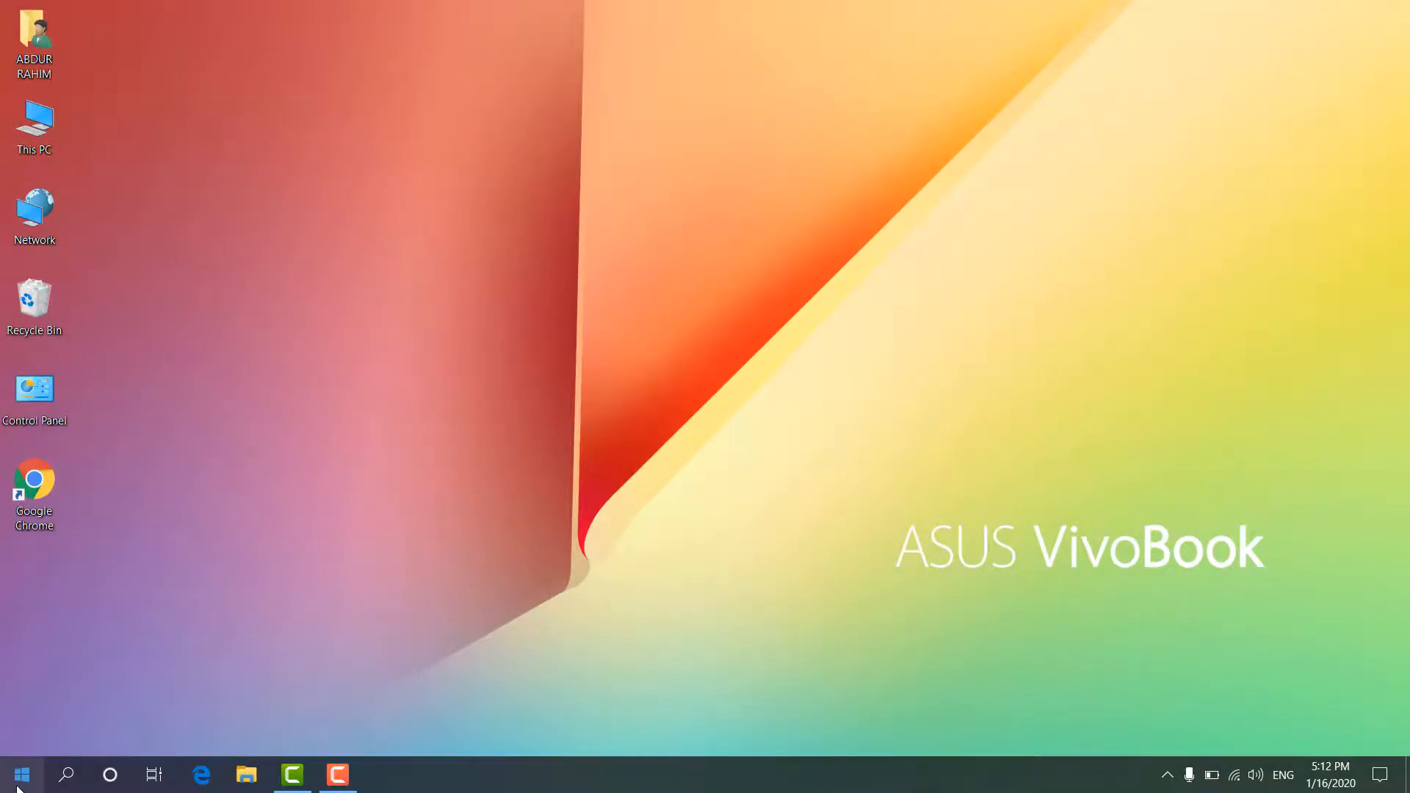
{"action": "left_click", "coordinate": [20, 775]}
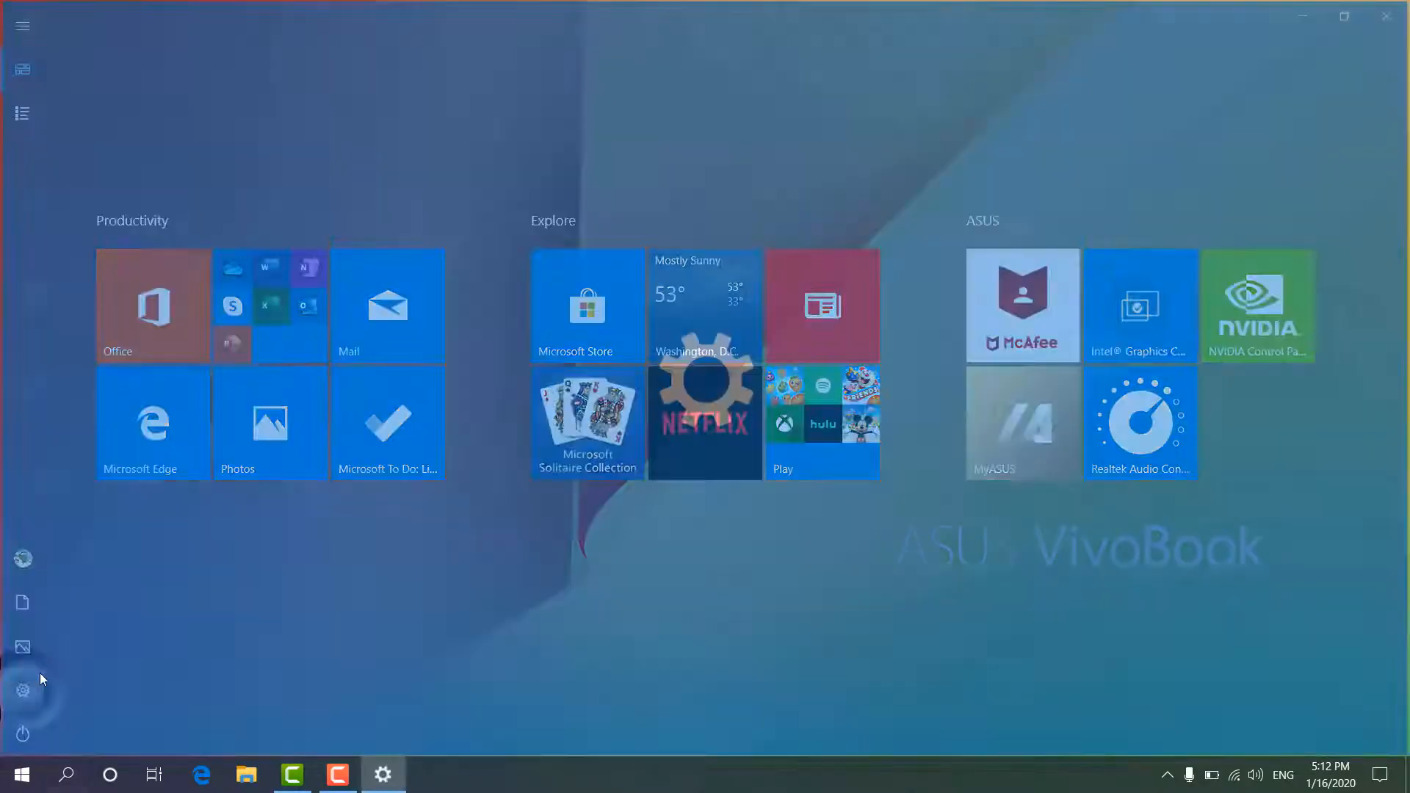
{"action": "left_click", "coordinate": [22, 691]}
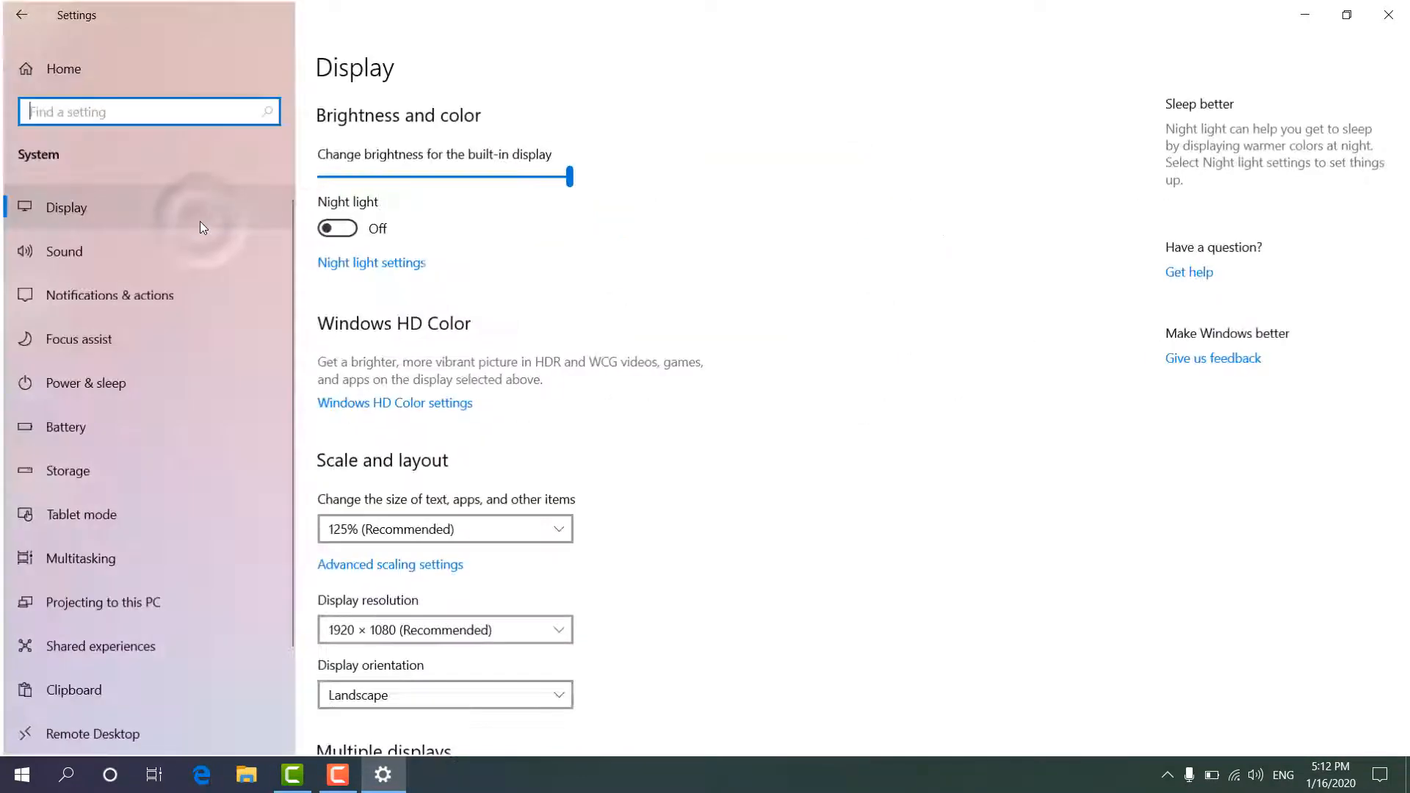
In System > Tablet mode, set 'When I sign in' to 'Use desktop mode'
{"action": "left_click", "coordinate": [78, 514]}
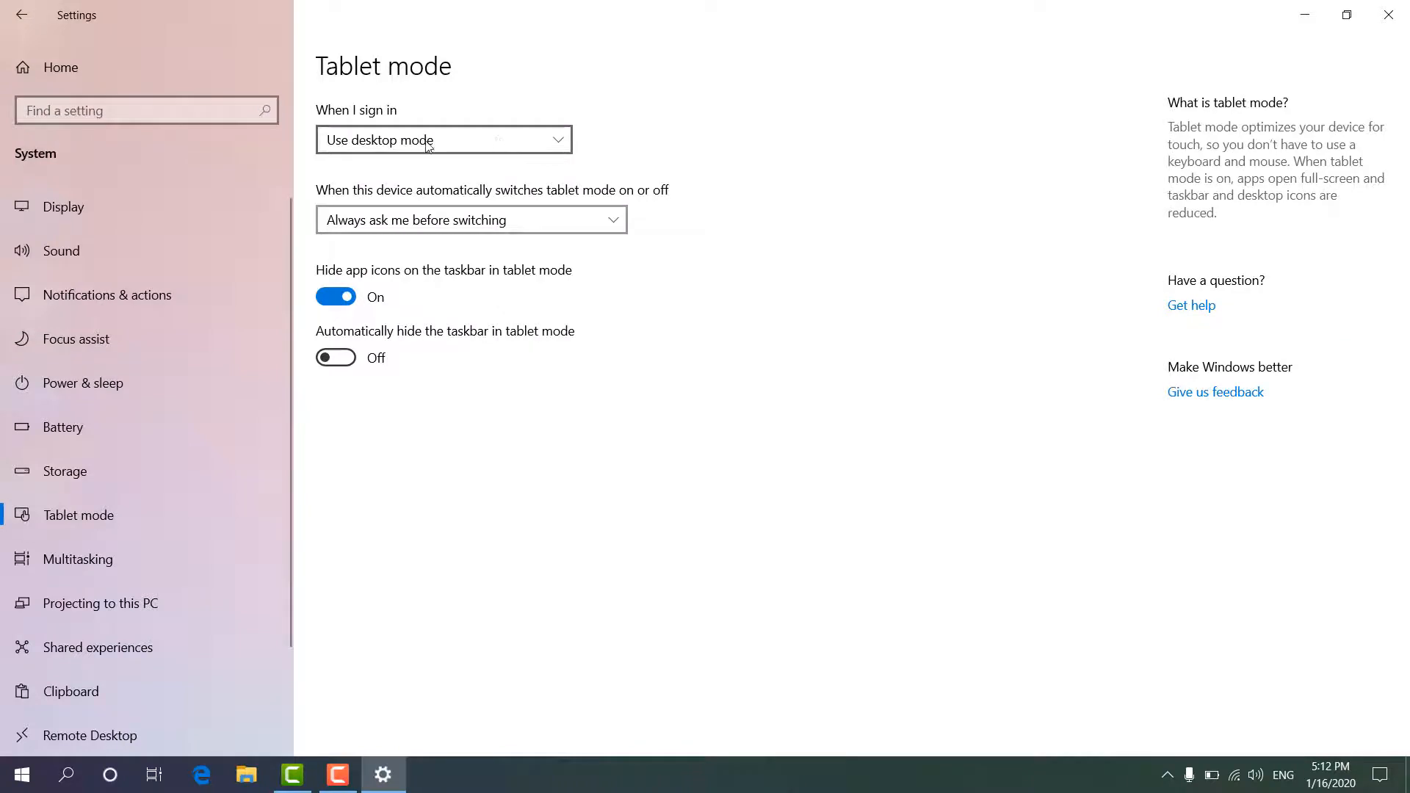
{"action": "left_click", "coordinate": [442, 140]}
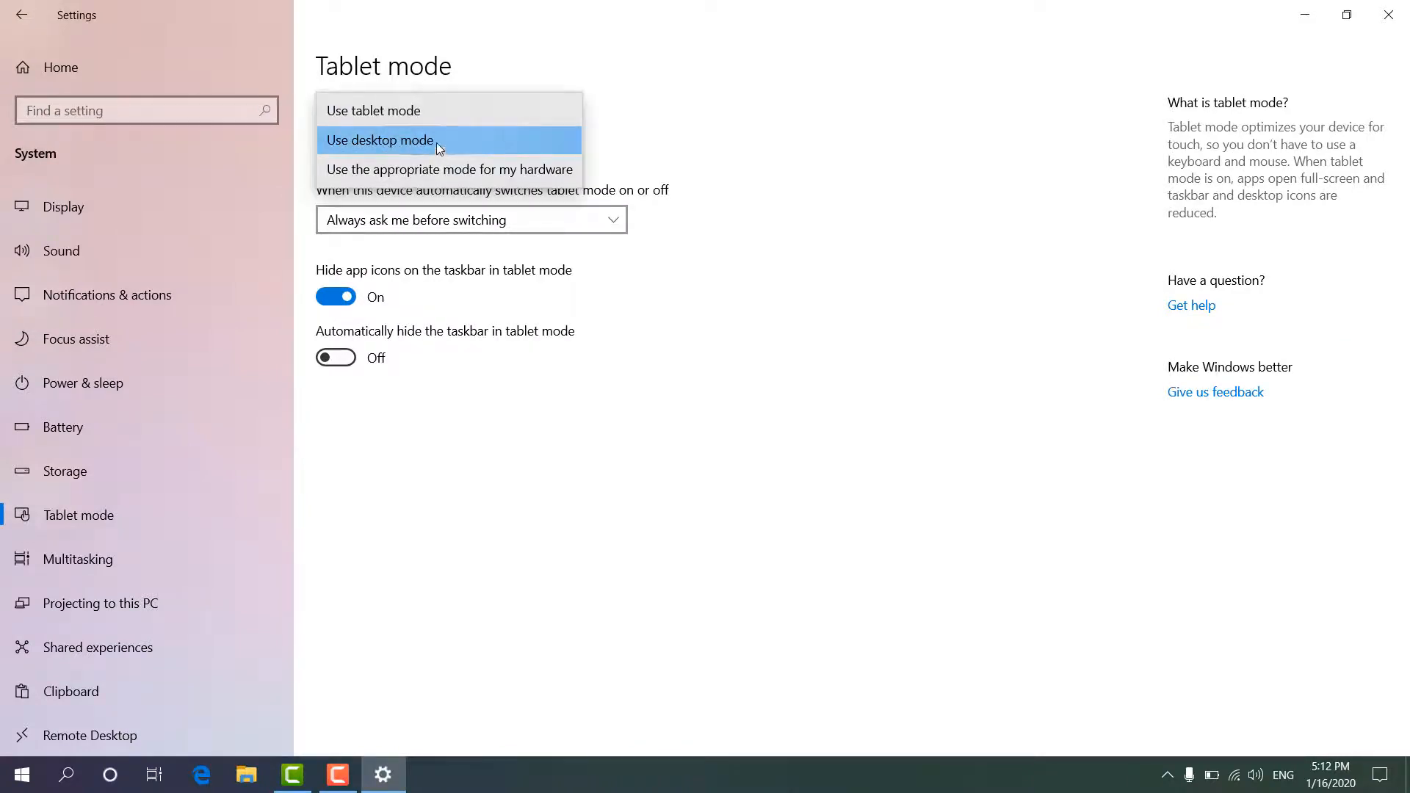
{"action": "left_click", "coordinate": [379, 140]}
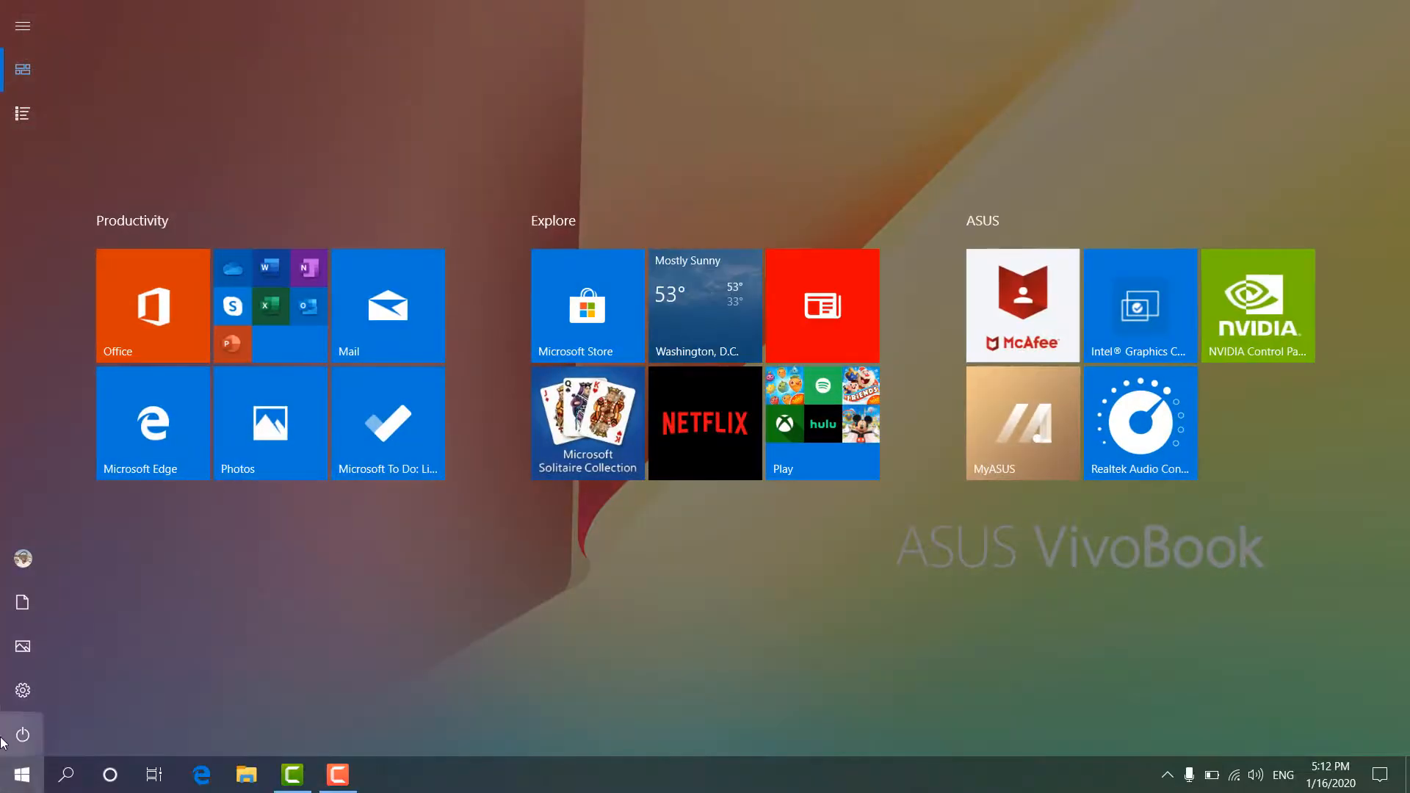
Dismiss Start and choose Personalize from the desktop context menu
{"action": "left_click", "coordinate": [20, 774]}
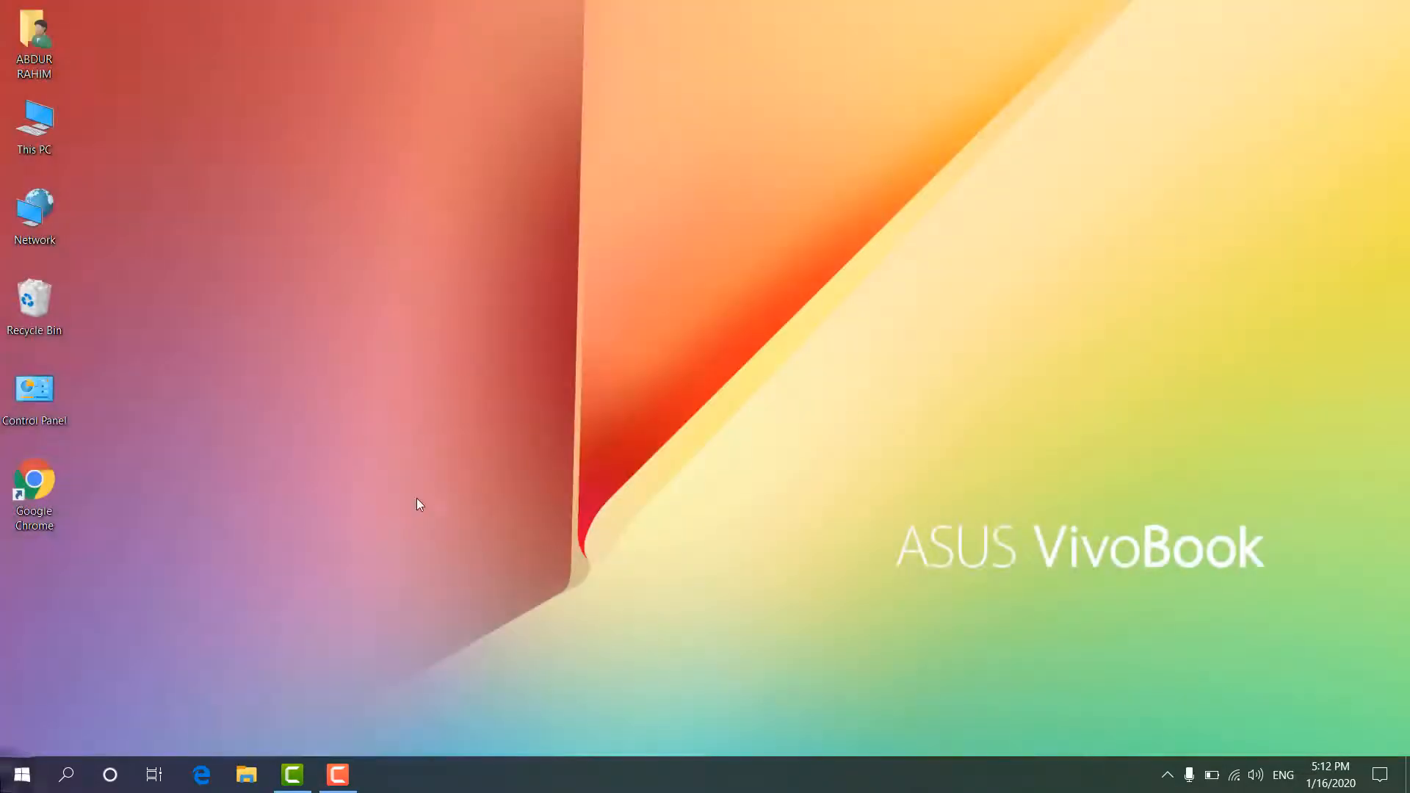
{"action": "mouse_move", "coordinate": [428, 498]}
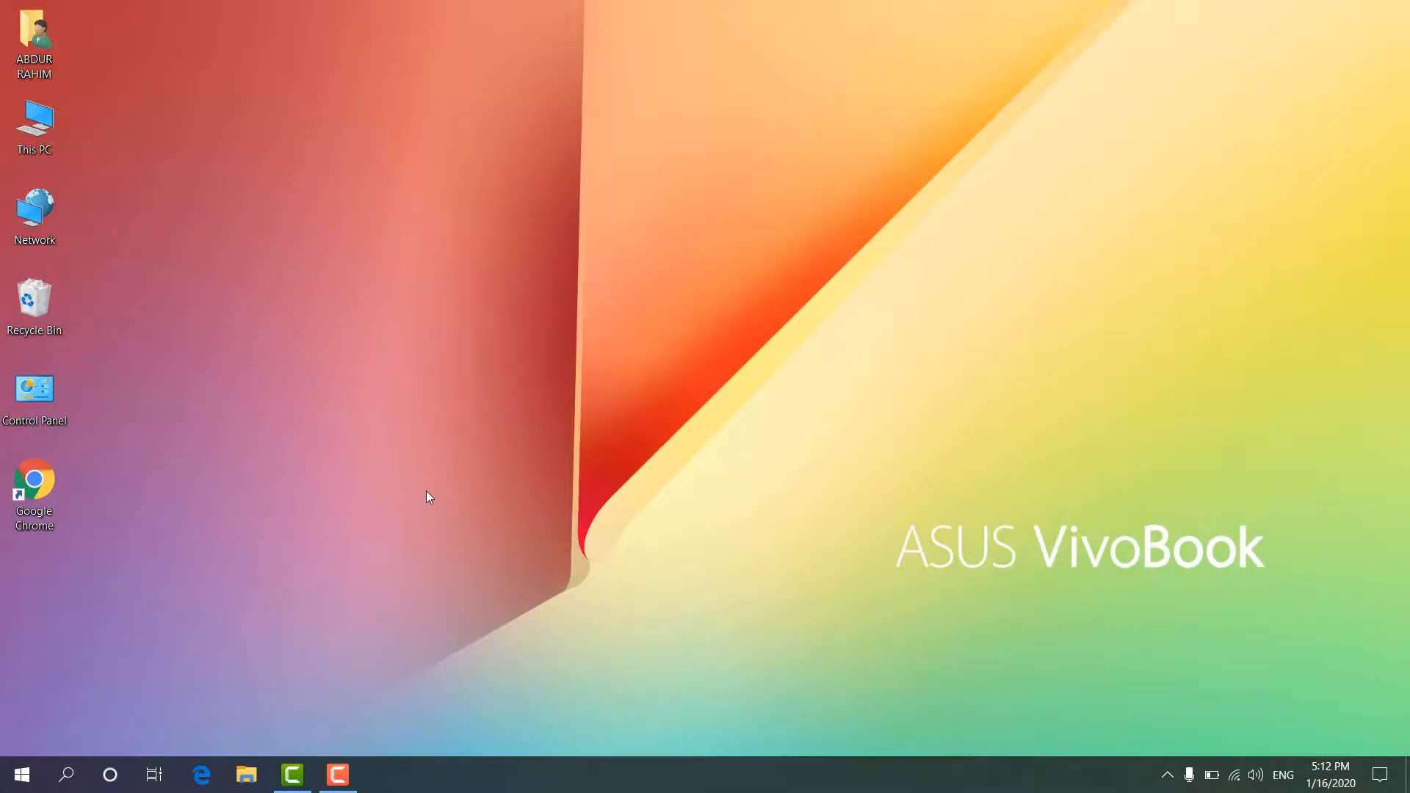
{"action": "mouse_move", "coordinate": [806, 254]}
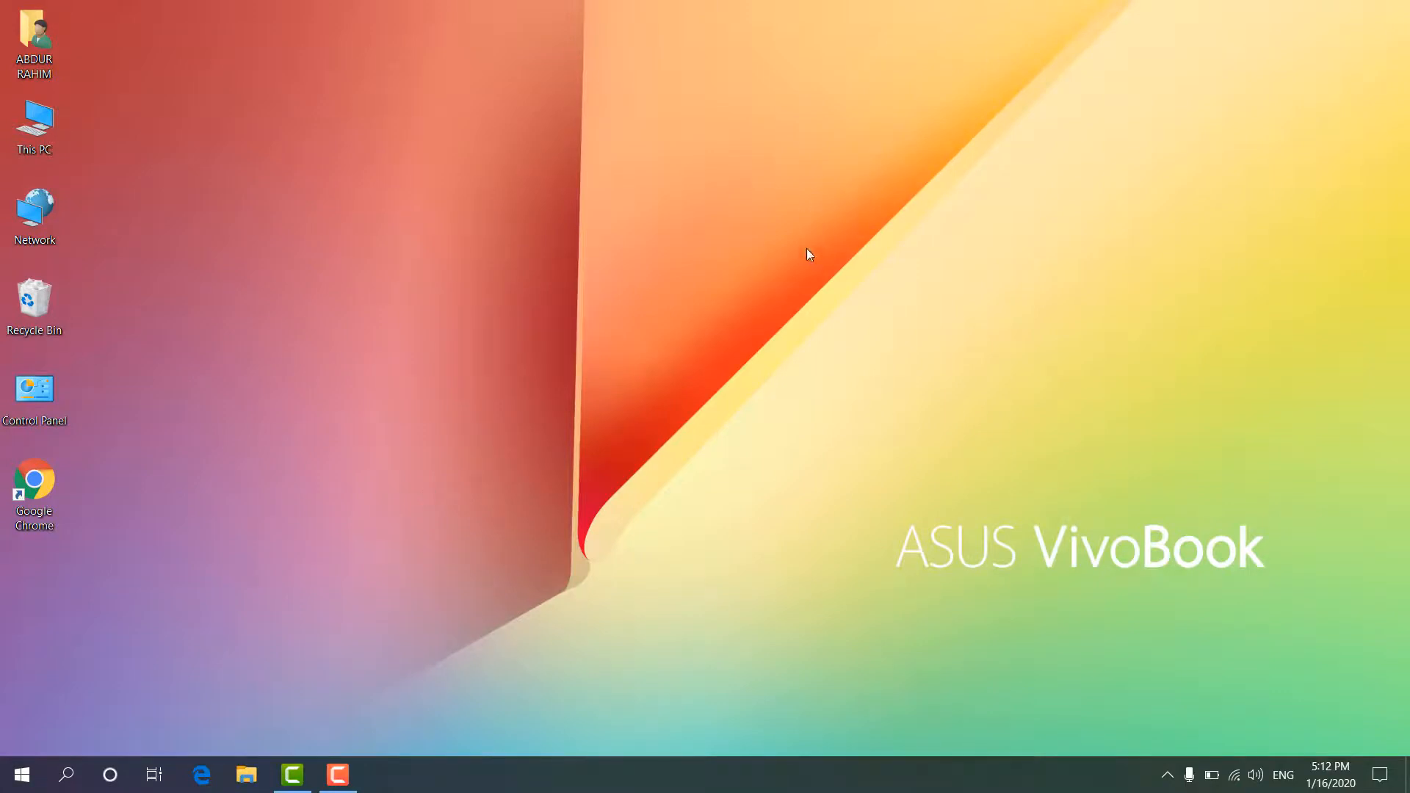
{"action": "right_click", "coordinate": [808, 255]}
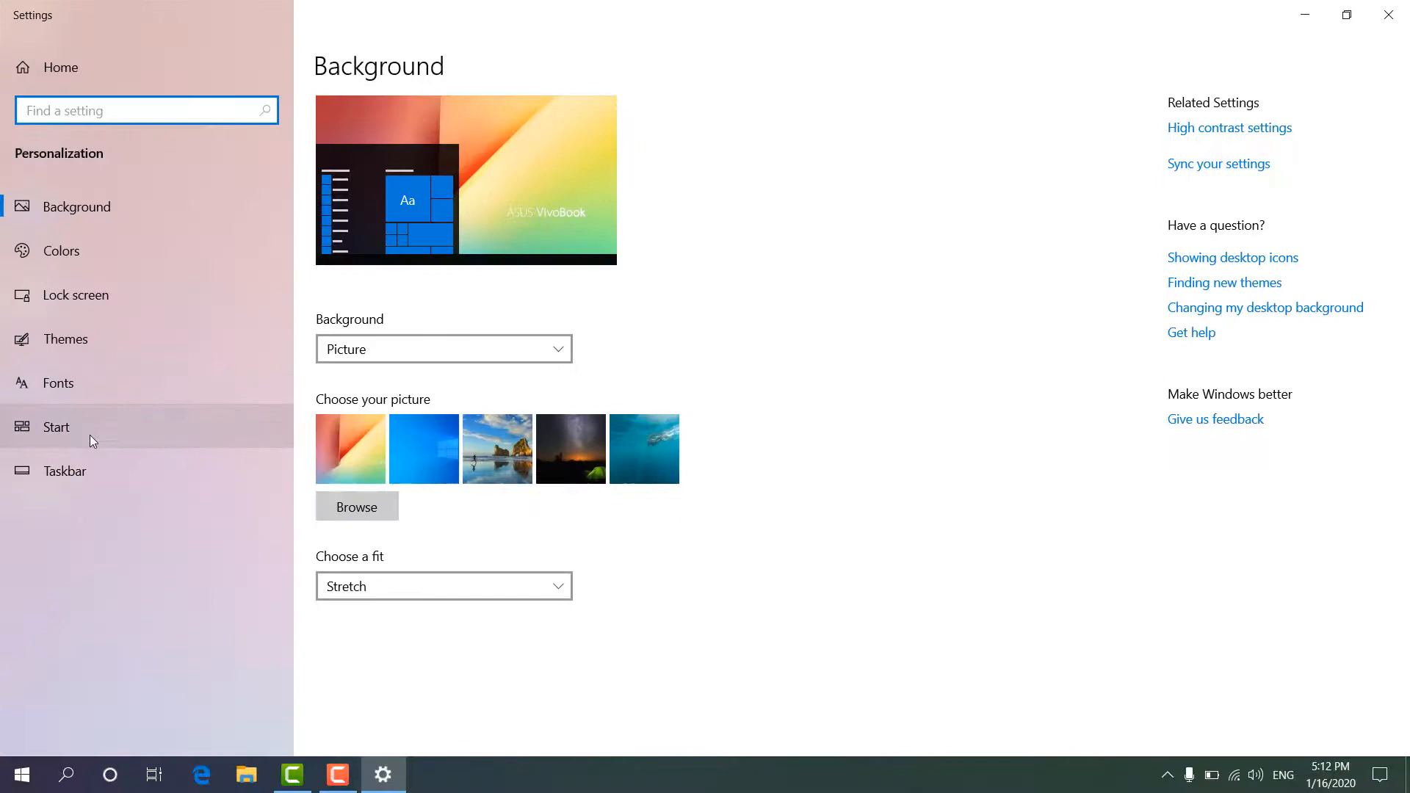
On the Start page, switch 'Use Start full screen' Off and 'Show app list in Start menu' On
{"action": "left_click", "coordinate": [54, 426]}
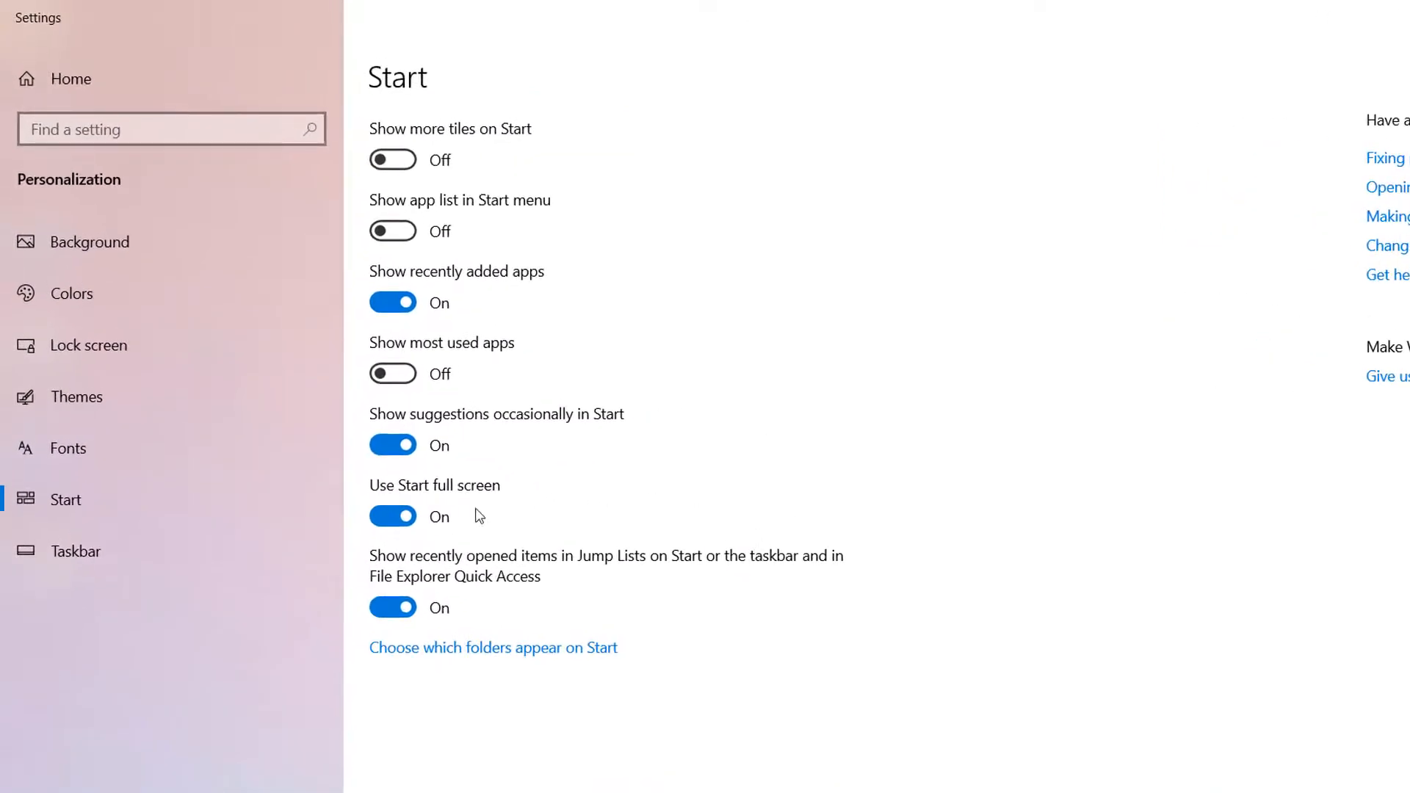
{"action": "left_click", "coordinate": [392, 516]}
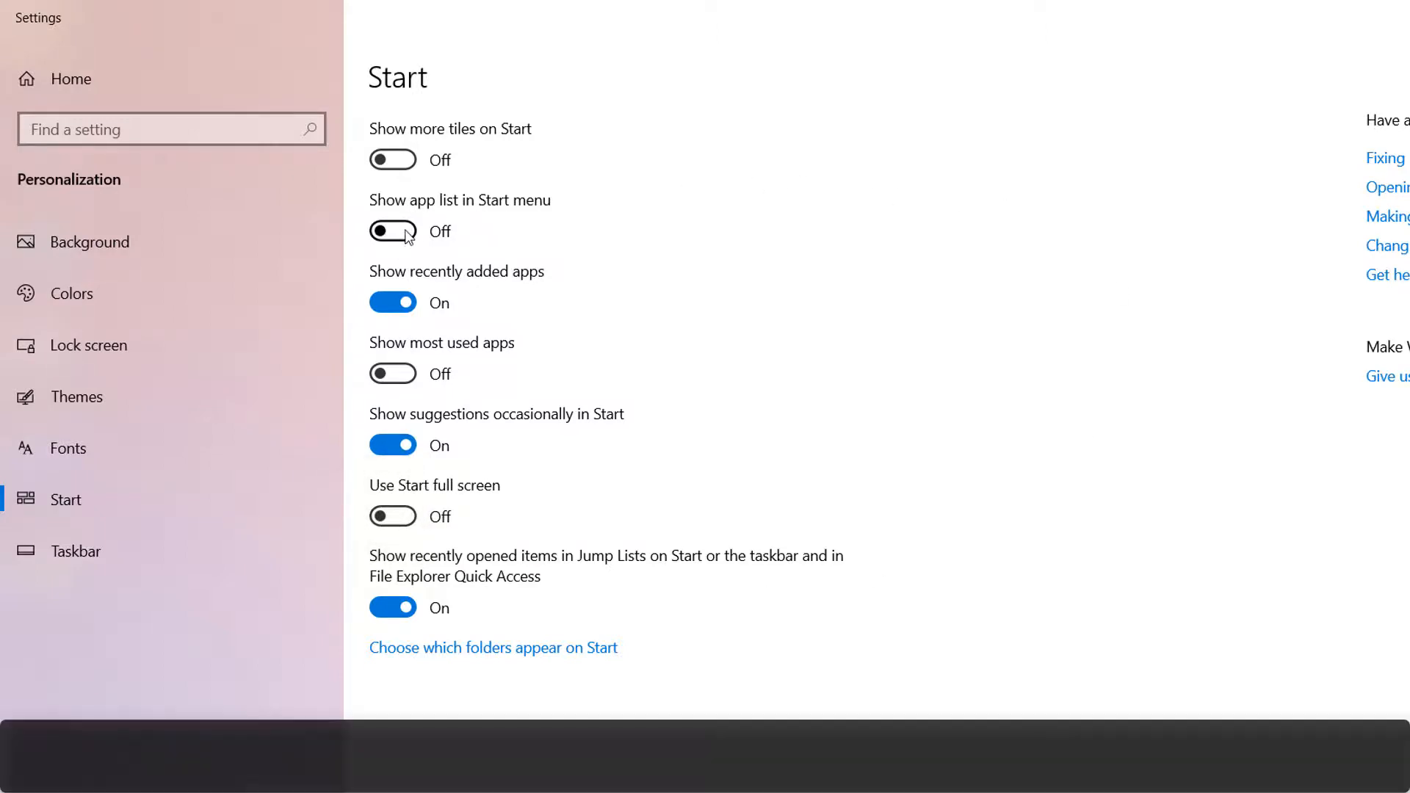
{"action": "left_click", "coordinate": [394, 231]}
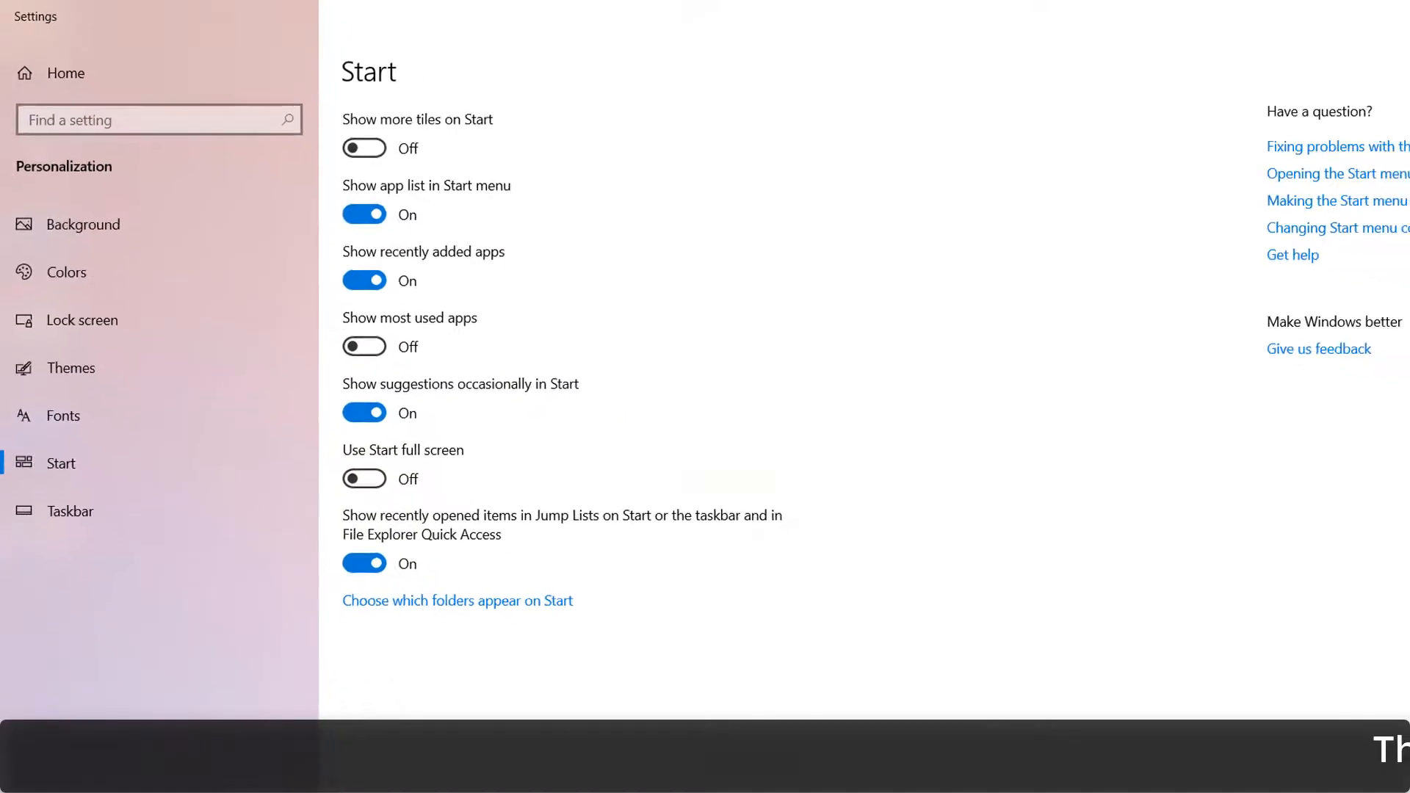